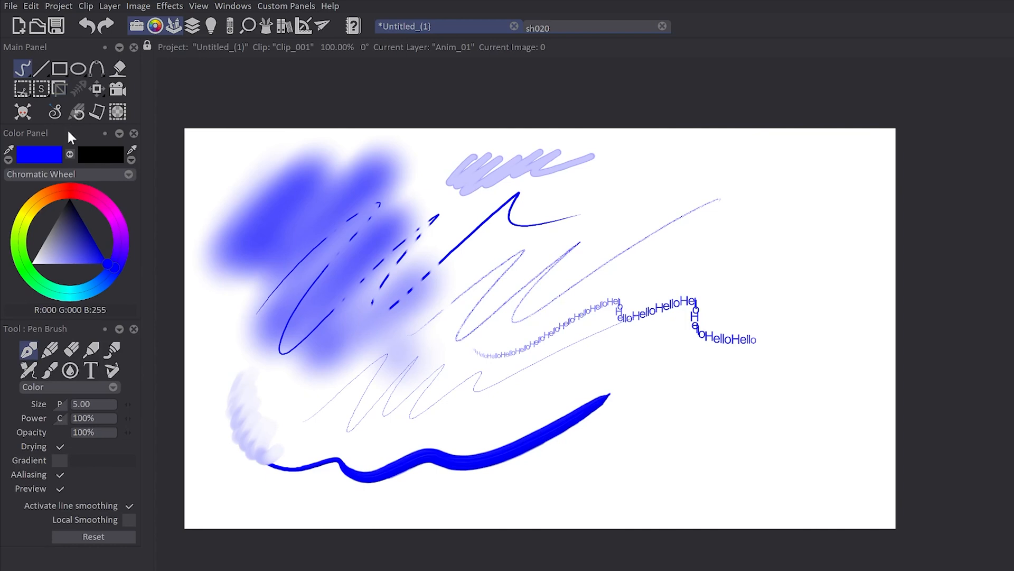
Cycle through the Paint Bucket, Cut Brush and rectangular Select tools to show their options
{"action": "left_click", "coordinate": [117, 68]}
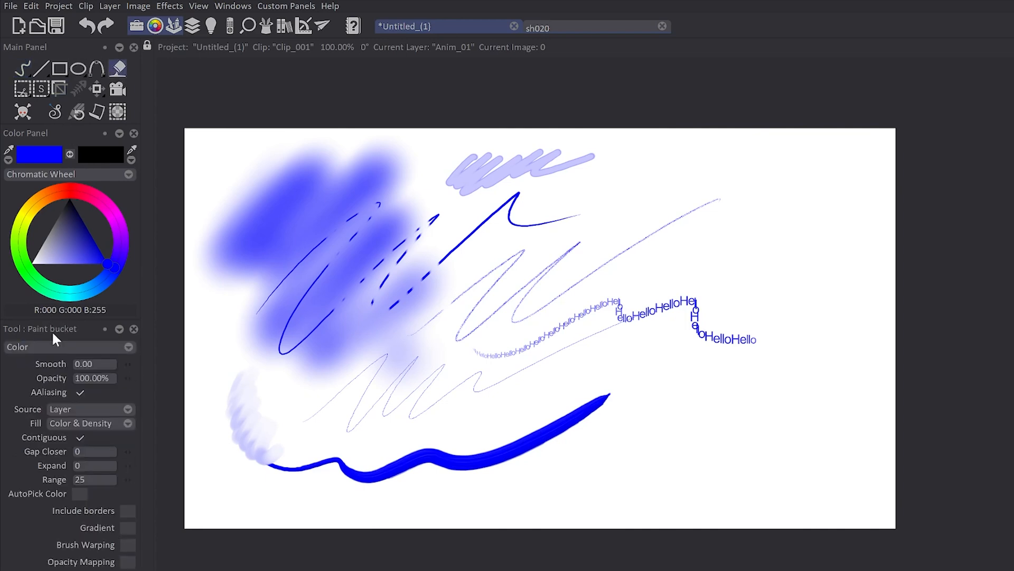
{"action": "left_click", "coordinate": [21, 88]}
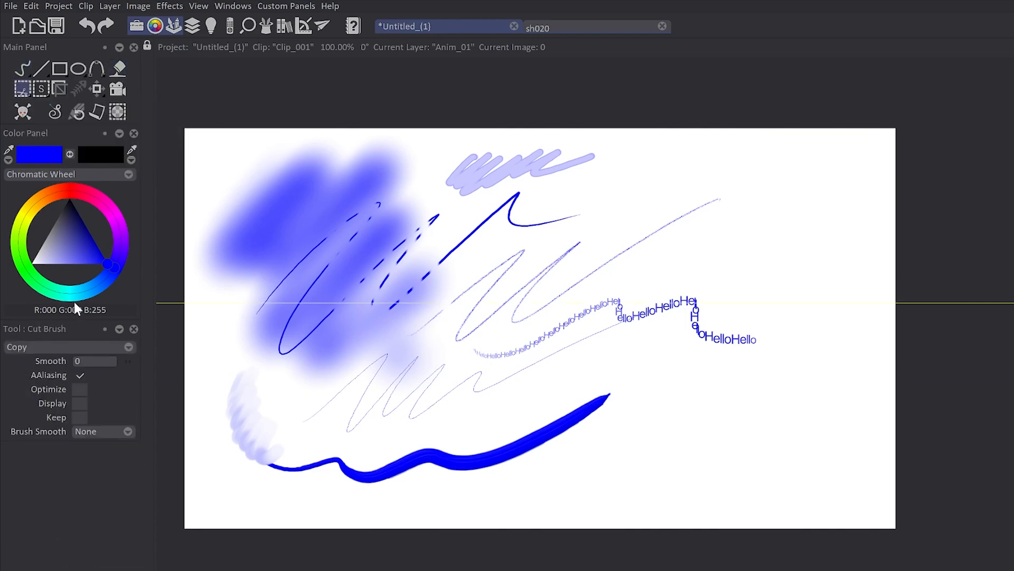
{"action": "left_click", "coordinate": [41, 89]}
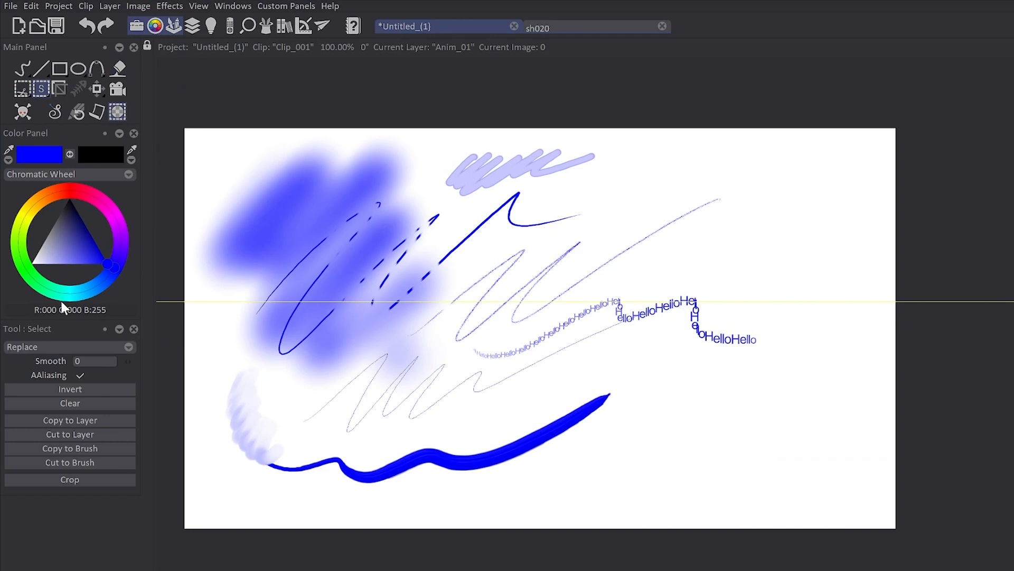
{"action": "left_click", "coordinate": [58, 88]}
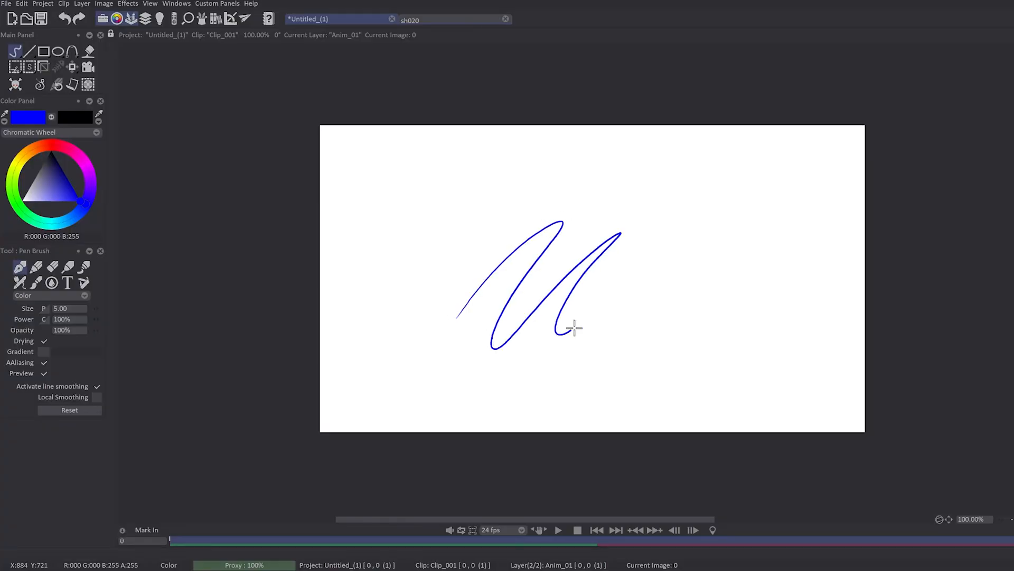
Draw a single looping blue Pen Brush stroke across the blank canvas
{"action": "left_click_drag", "start_coordinate": [576, 330], "coordinate": [724, 279]}
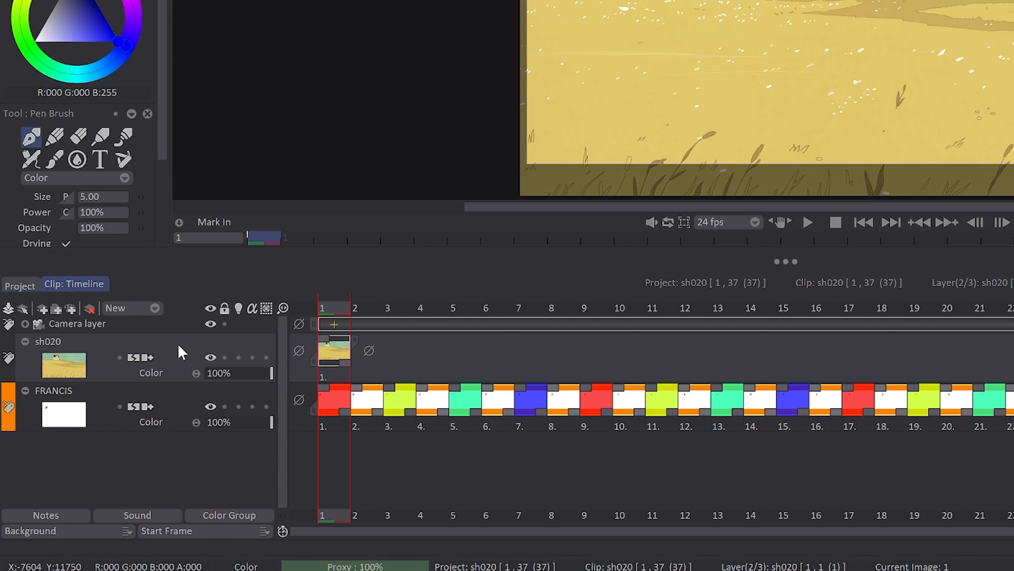
{"action": "mouse_move", "coordinate": [173, 349]}
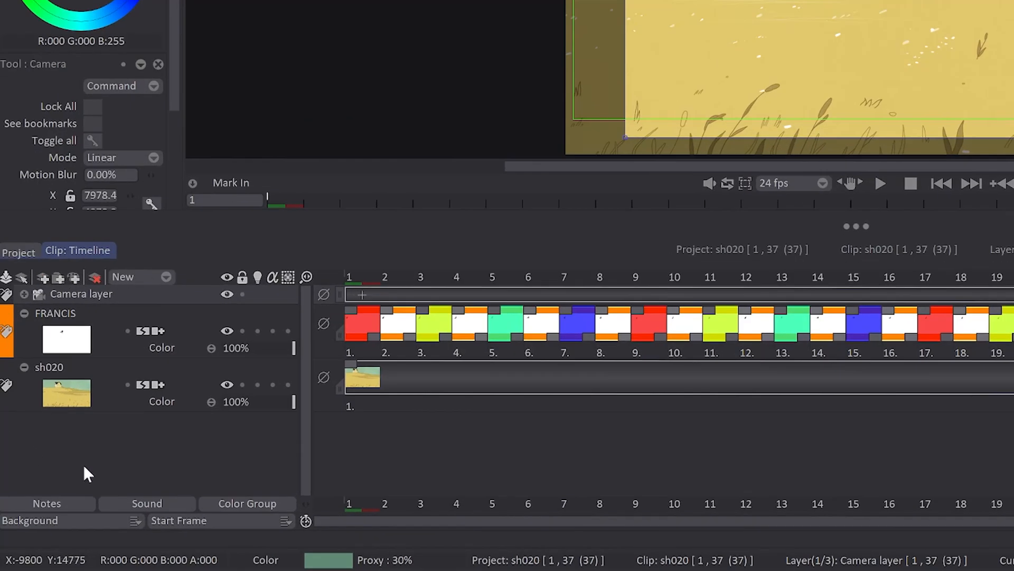
{"action": "mouse_move", "coordinate": [602, 443]}
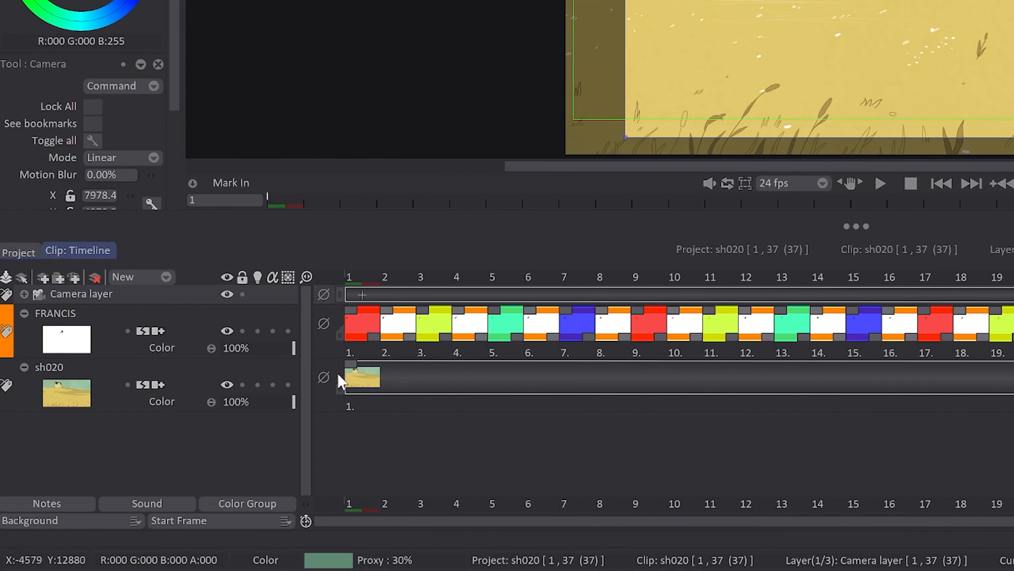
{"action": "mouse_move", "coordinate": [729, 401]}
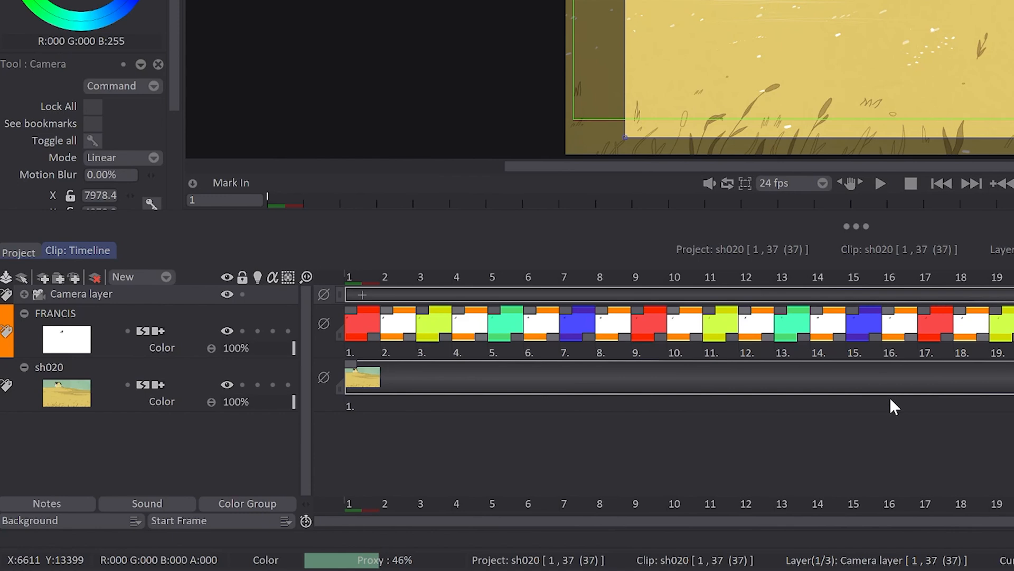
{"action": "mouse_move", "coordinate": [80, 378]}
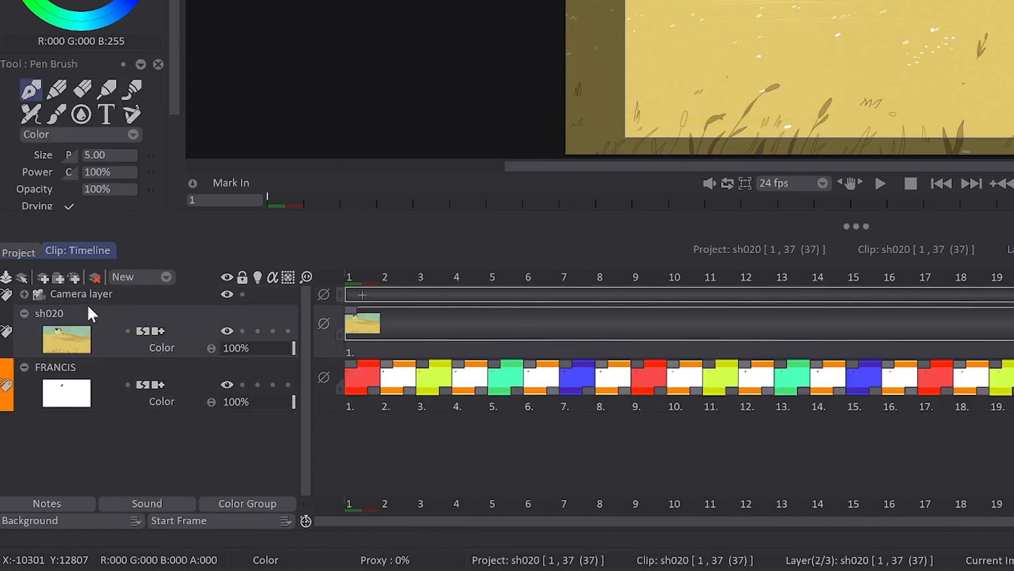
Drag a layer down in the timeline to swap the sh020 and FRANCIS layer order
{"action": "left_click_drag", "start_coordinate": [48, 313], "coordinate": [49, 367]}
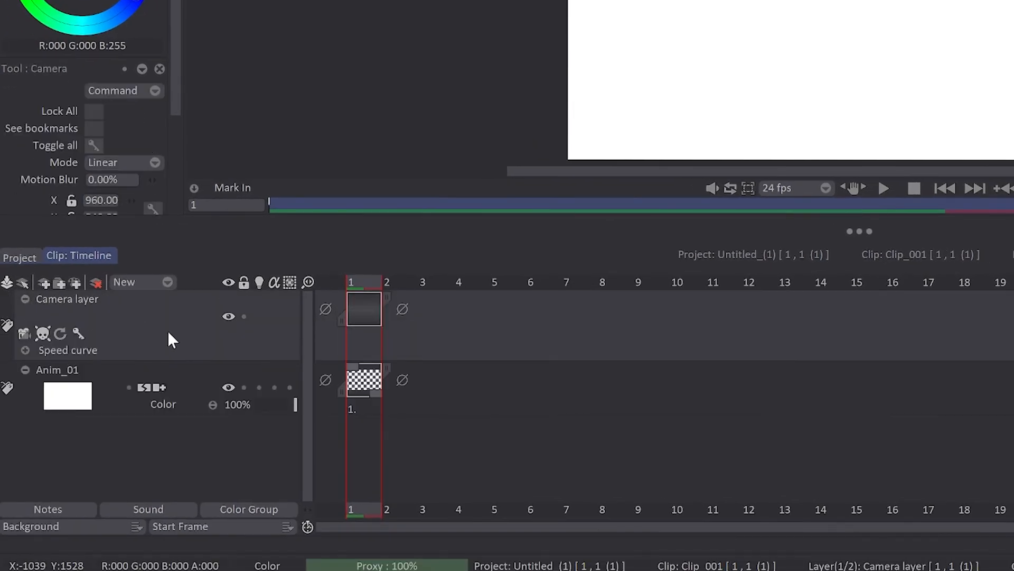
{"action": "mouse_move", "coordinate": [372, 346]}
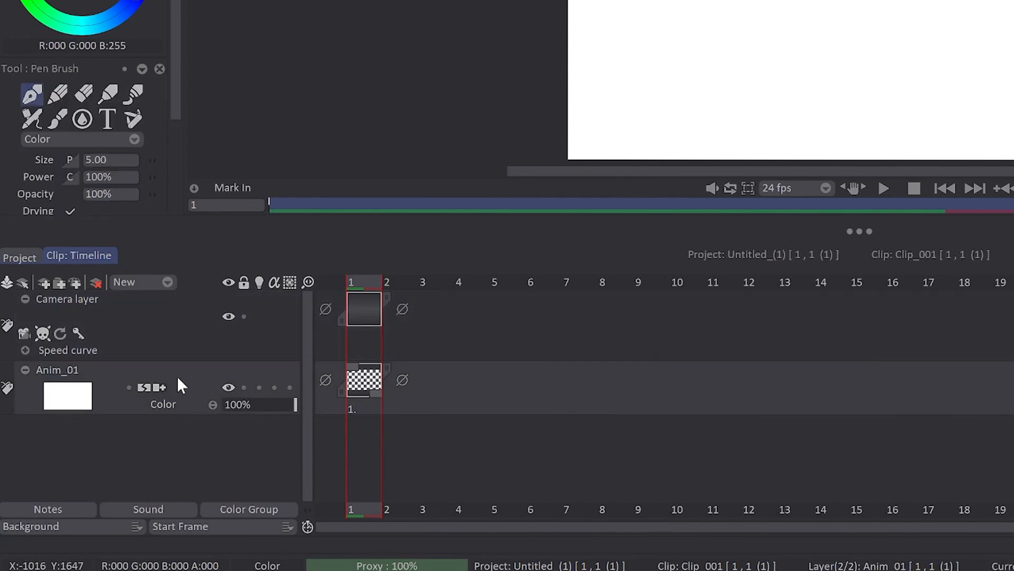
{"action": "mouse_move", "coordinate": [55, 380]}
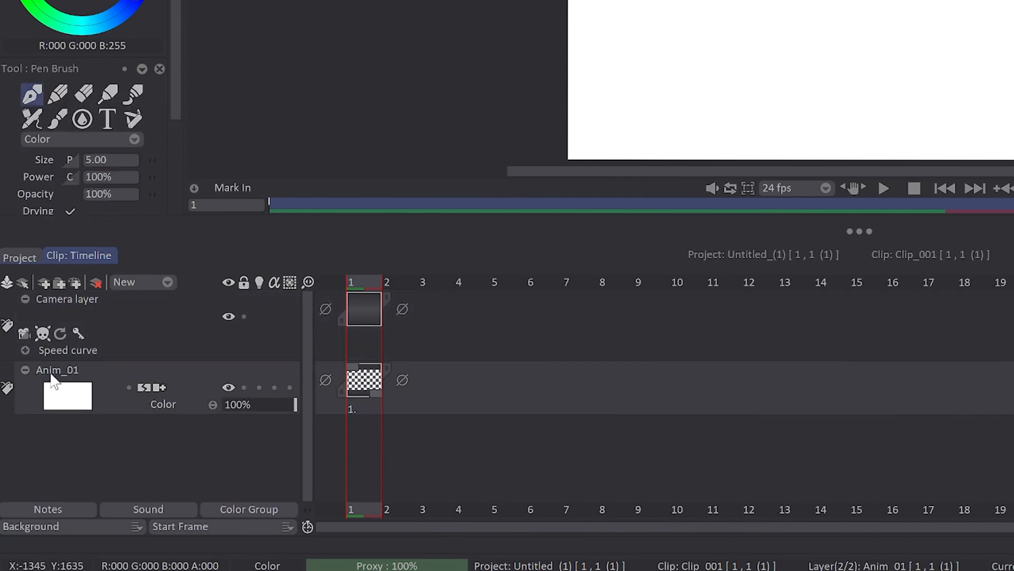
{"action": "mouse_move", "coordinate": [55, 386]}
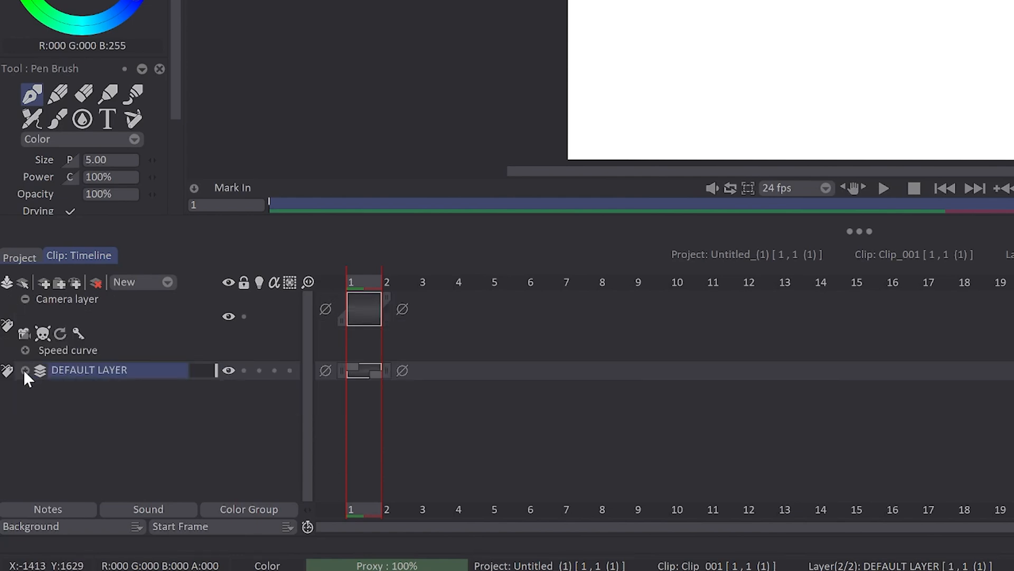
Expand the DEFAULT LAYER row and turn on its Auto Break Instance option
{"action": "left_click", "coordinate": [24, 370]}
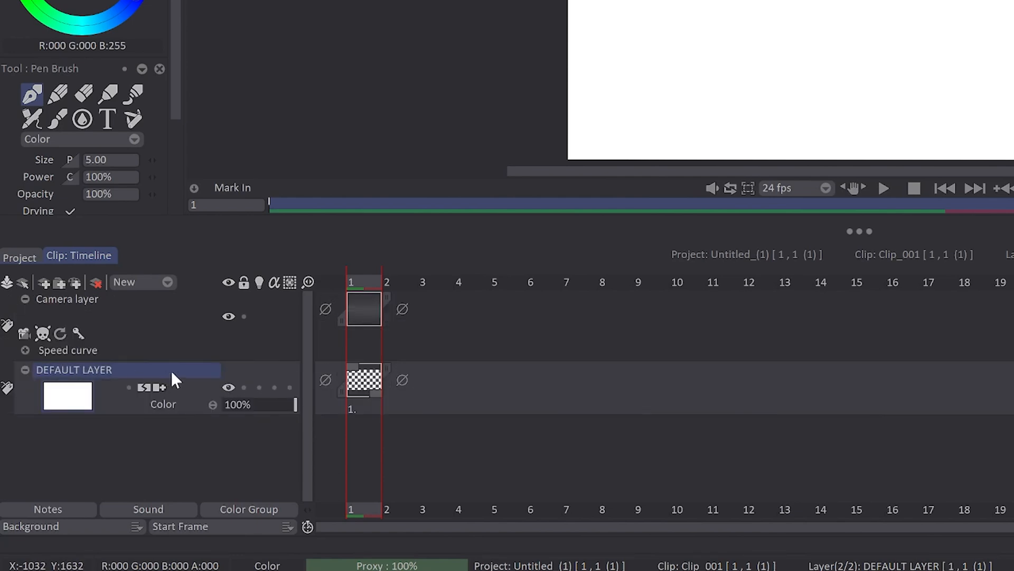
{"action": "mouse_move", "coordinate": [133, 398]}
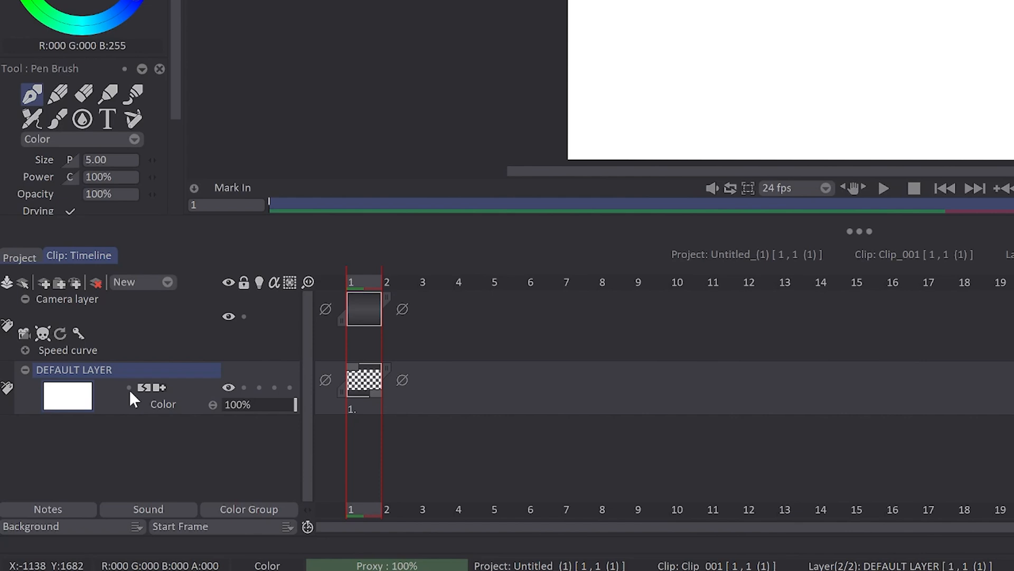
{"action": "left_click", "coordinate": [128, 386]}
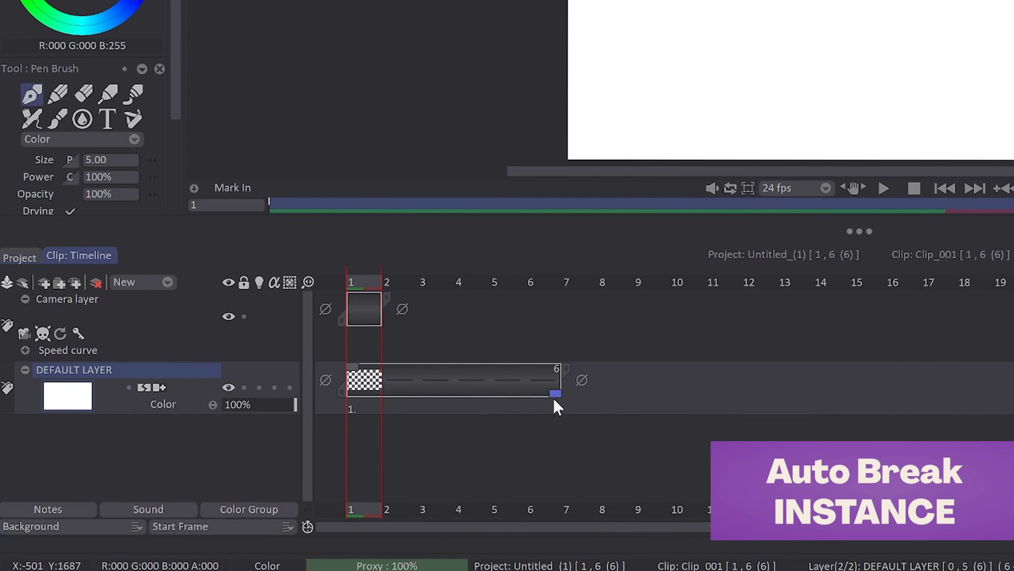
Extend the DEFAULT LAYER's first image across several frames
{"action": "left_click_drag", "start_coordinate": [555, 393], "coordinate": [524, 393]}
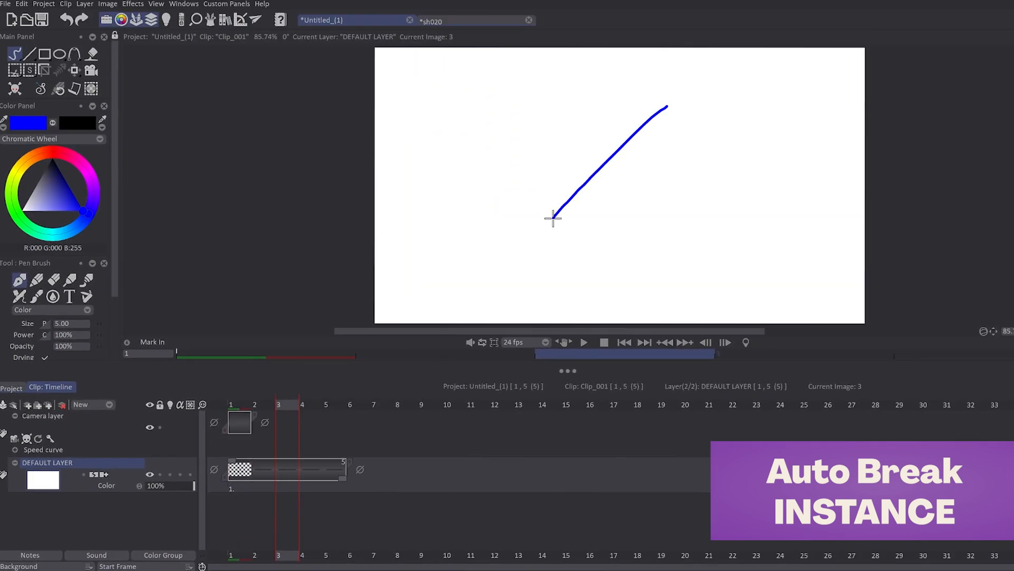
Draw a blue line on frame 3, splitting off a new instance
{"action": "left_click_drag", "start_coordinate": [554, 218], "coordinate": [673, 212]}
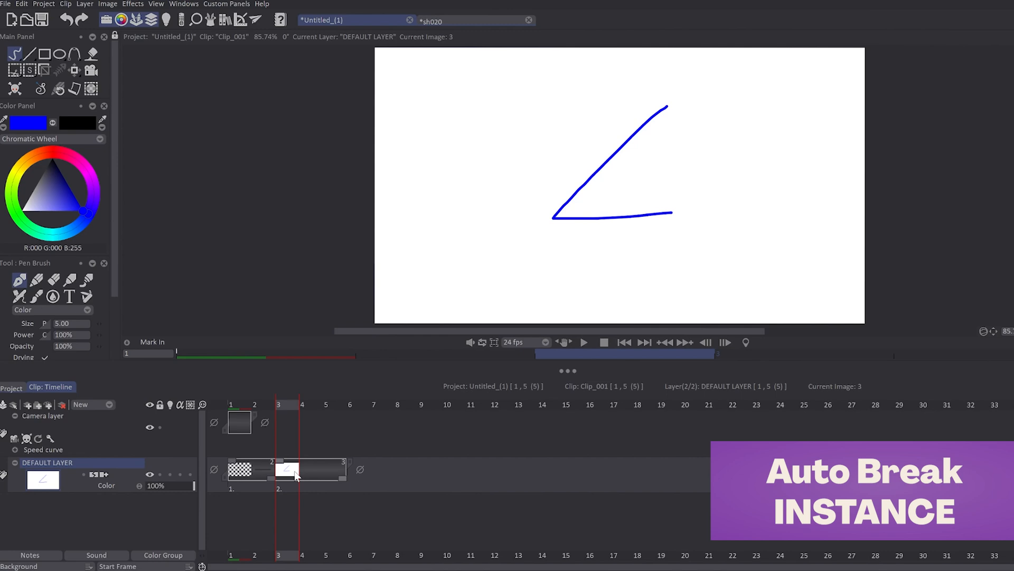